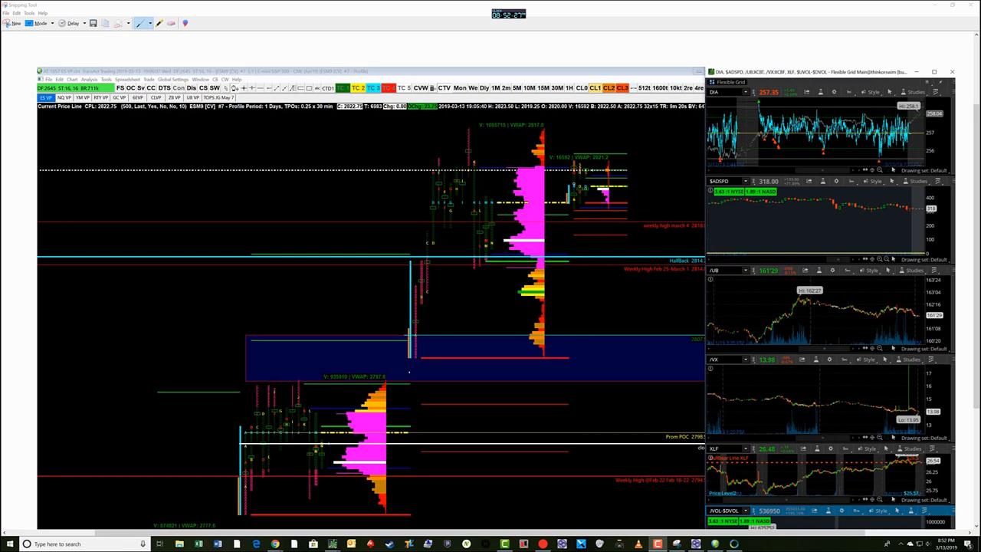
{"action": "mouse_move", "coordinate": [423, 339]}
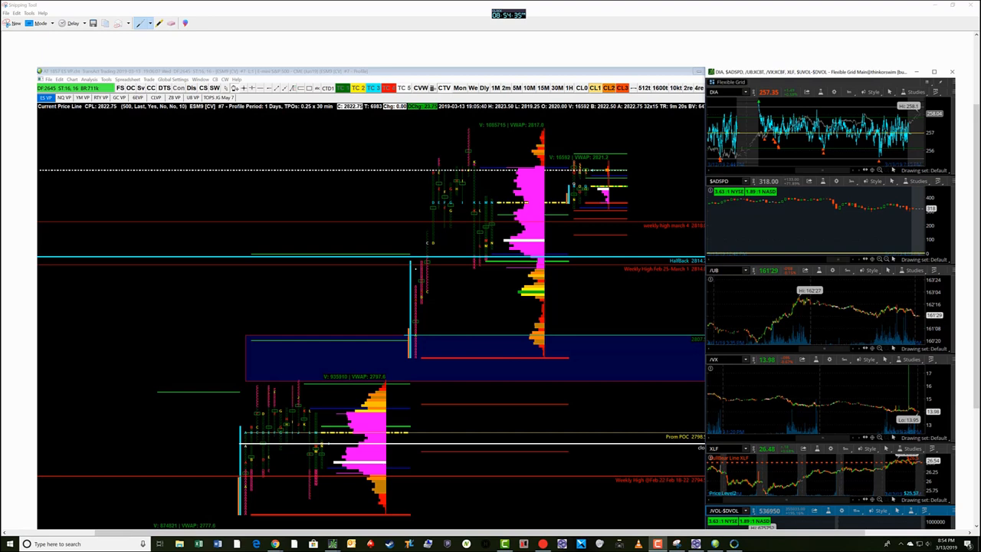
{"action": "mouse_move", "coordinate": [643, 175]}
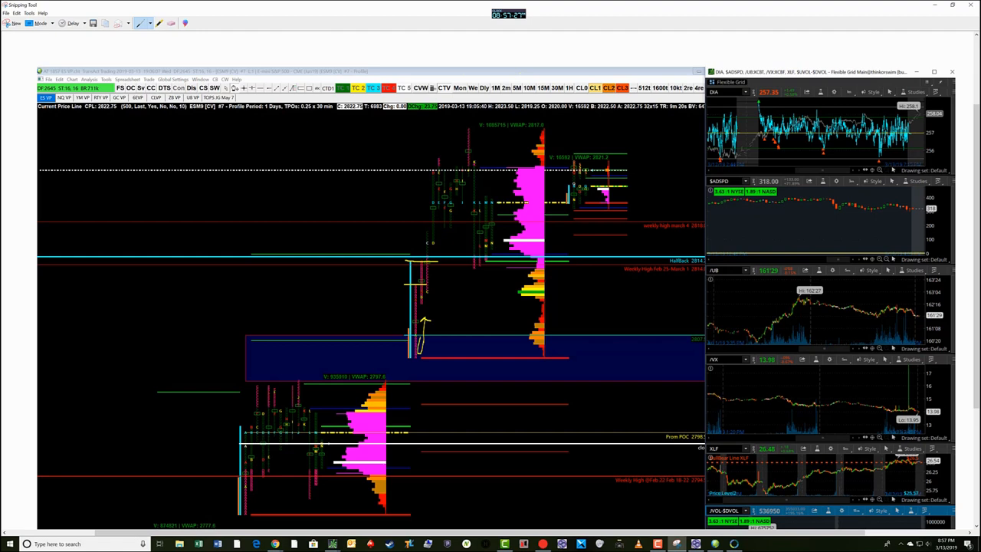
{"action": "mouse_move", "coordinate": [429, 159]}
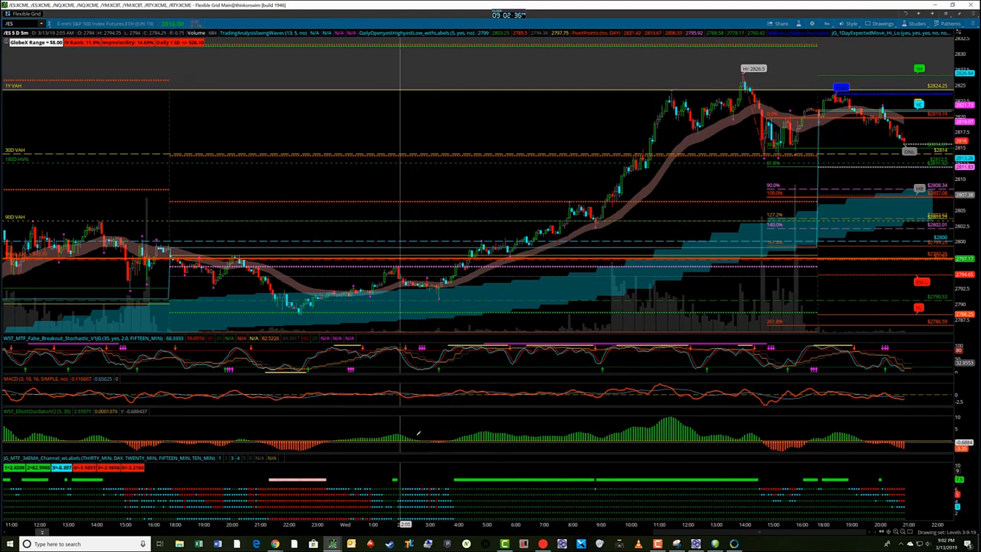
{"action": "mouse_move", "coordinate": [592, 427]}
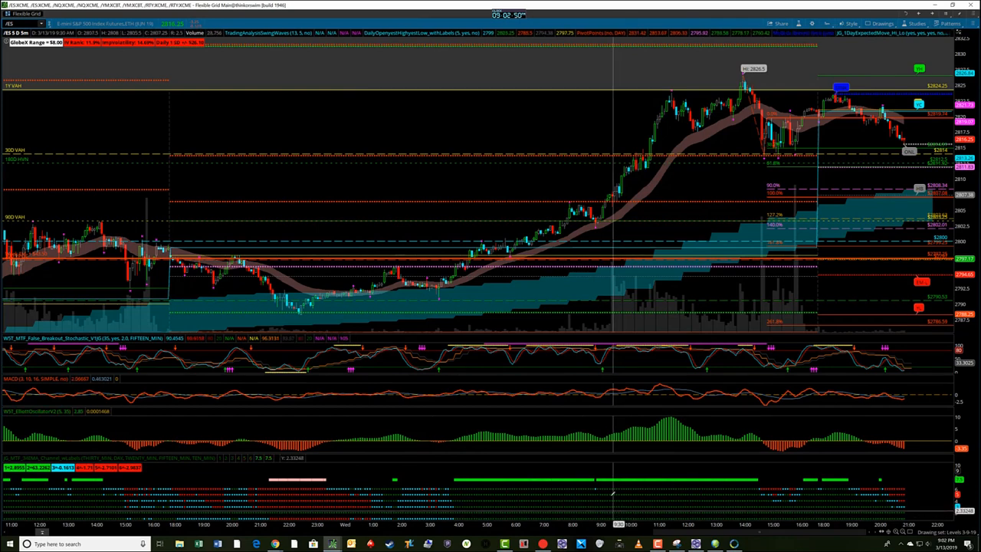
{"action": "mouse_move", "coordinate": [606, 199]}
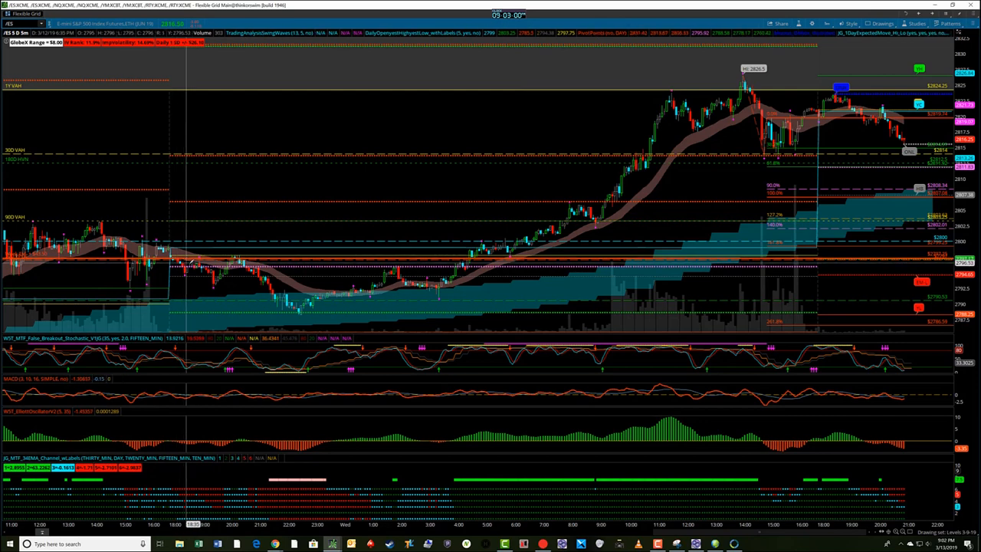
{"action": "mouse_move", "coordinate": [222, 261]}
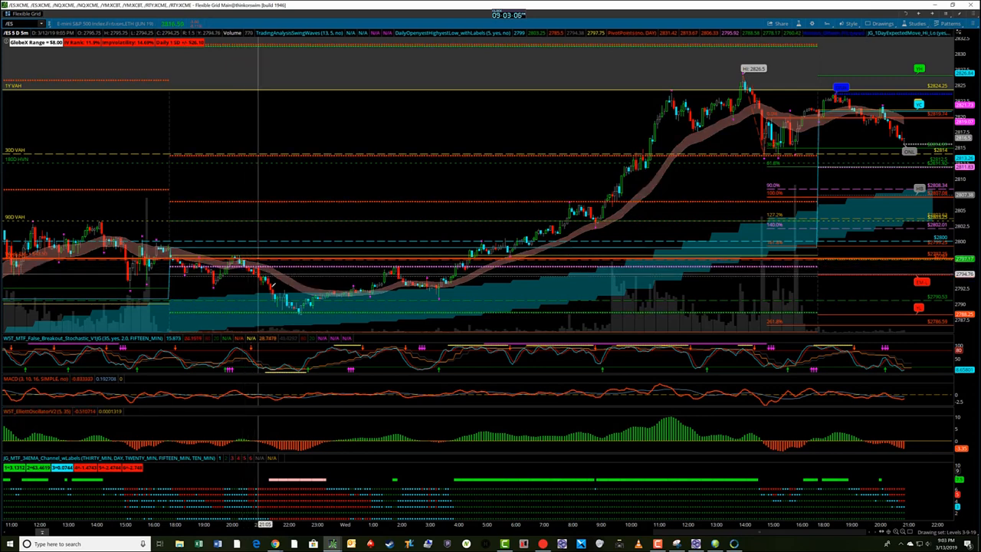
{"action": "mouse_move", "coordinate": [299, 310]}
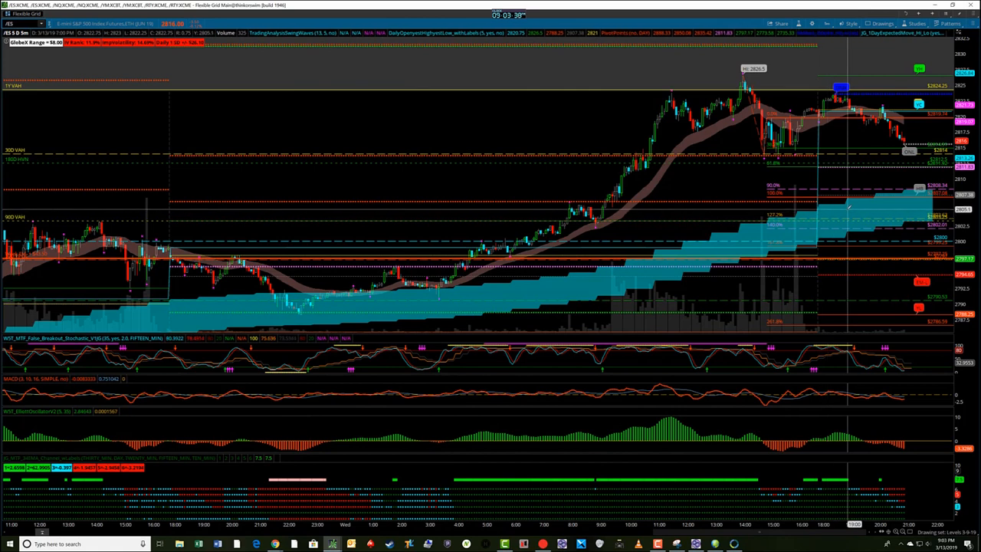
{"action": "mouse_move", "coordinate": [462, 299]}
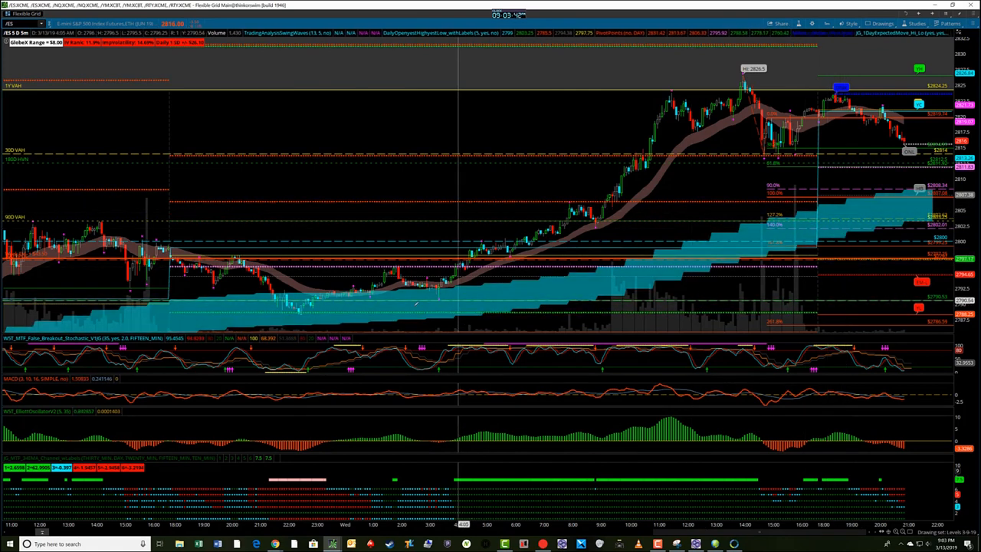
{"action": "mouse_move", "coordinate": [612, 261]}
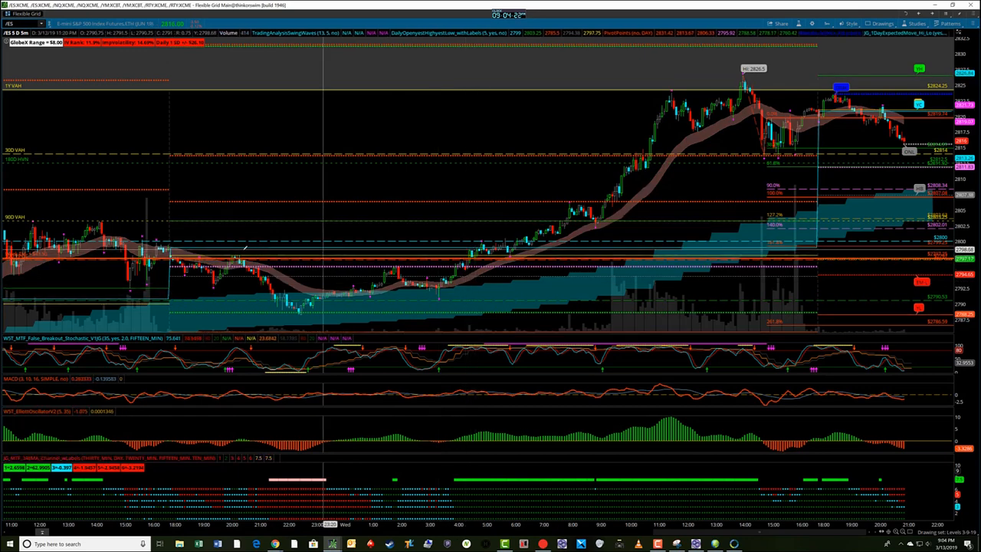
{"action": "mouse_move", "coordinate": [299, 251]}
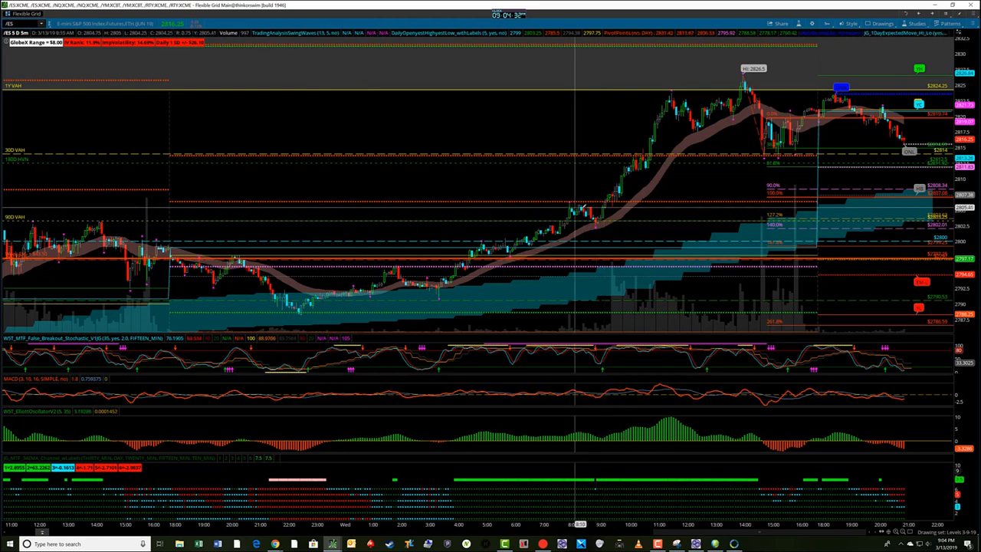
{"action": "mouse_move", "coordinate": [602, 207]}
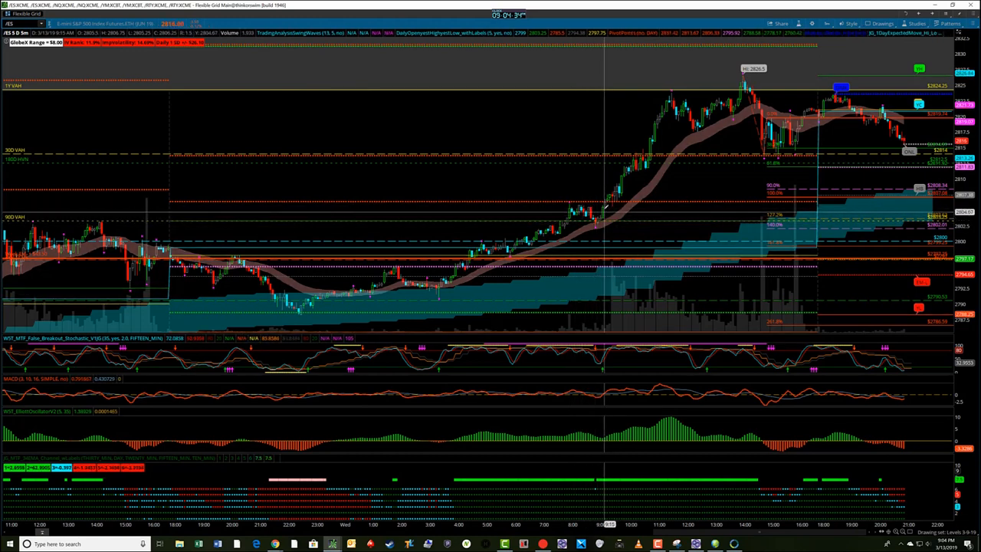
{"action": "mouse_move", "coordinate": [610, 203]}
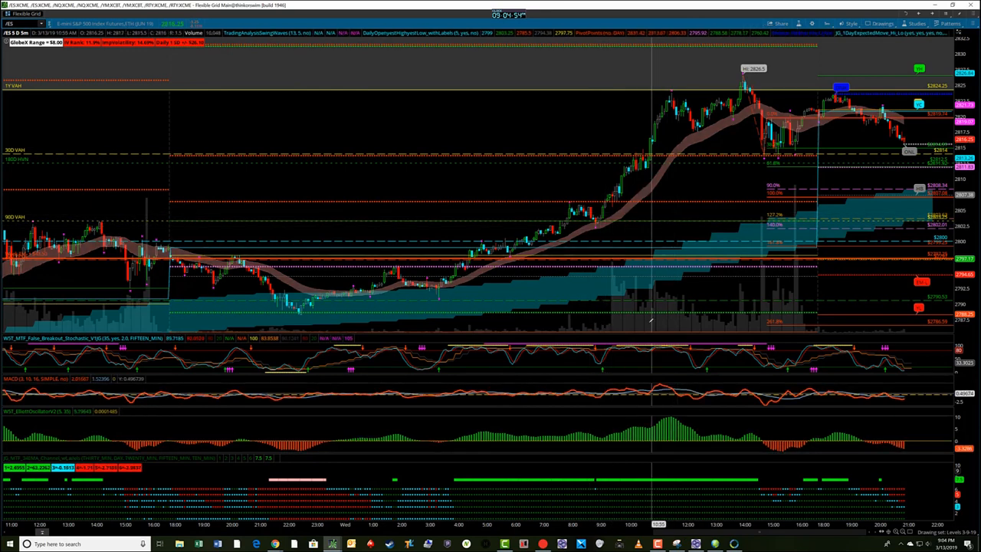
{"action": "mouse_move", "coordinate": [602, 223]}
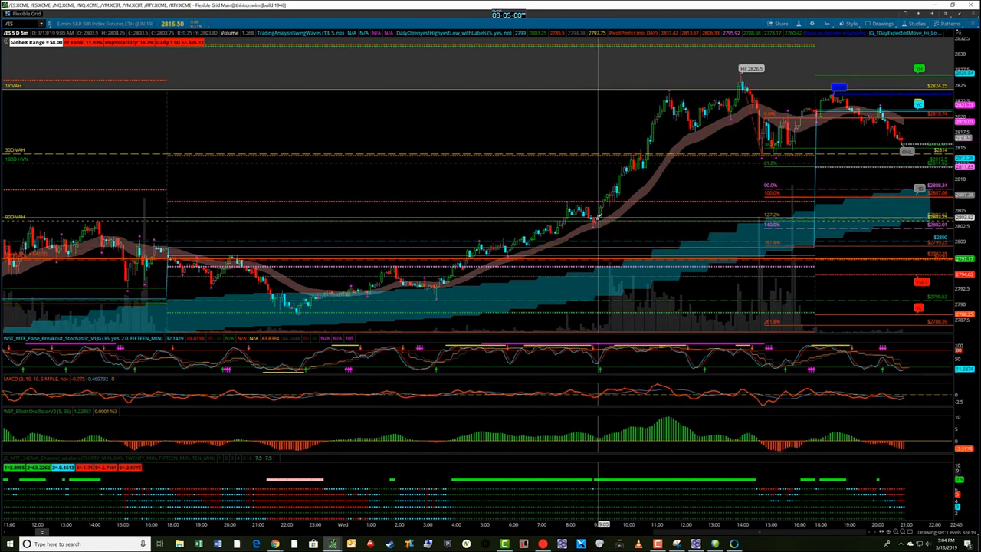
{"action": "mouse_move", "coordinate": [602, 196]}
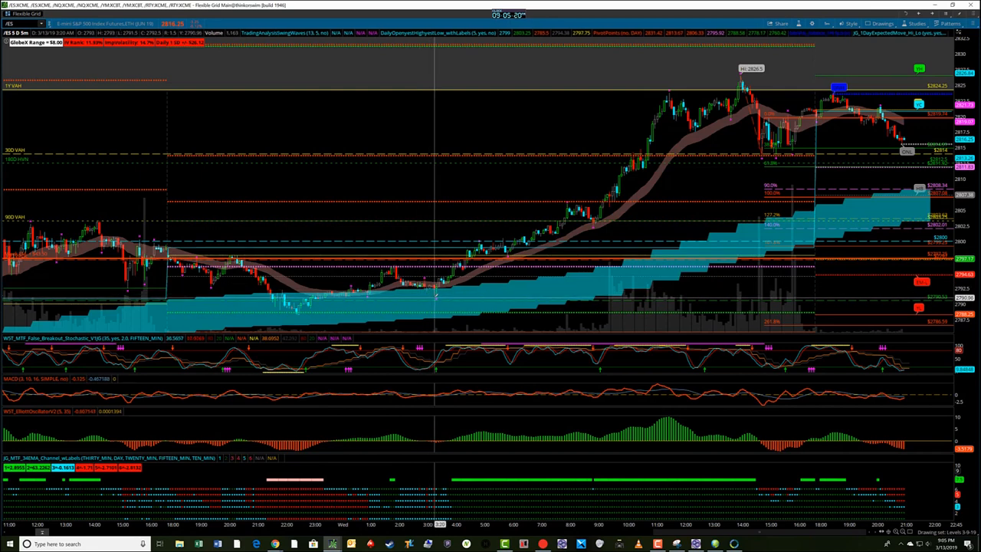
{"action": "mouse_move", "coordinate": [674, 85]}
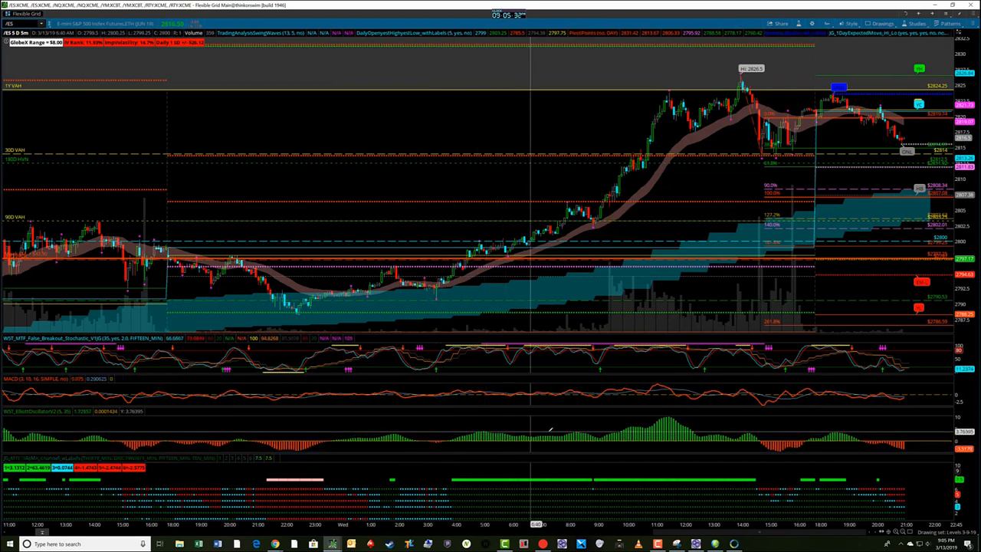
{"action": "mouse_move", "coordinate": [669, 412]}
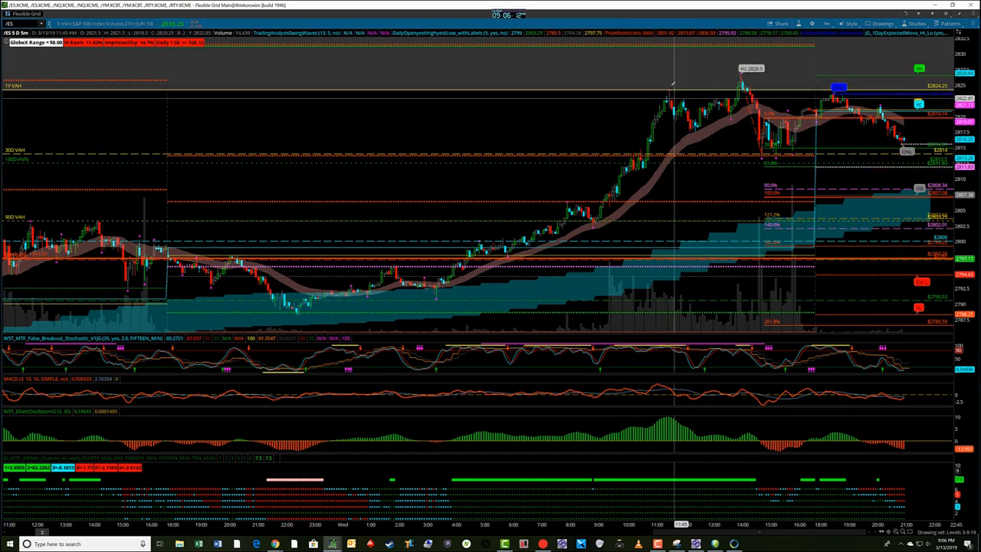
{"action": "mouse_move", "coordinate": [678, 165]}
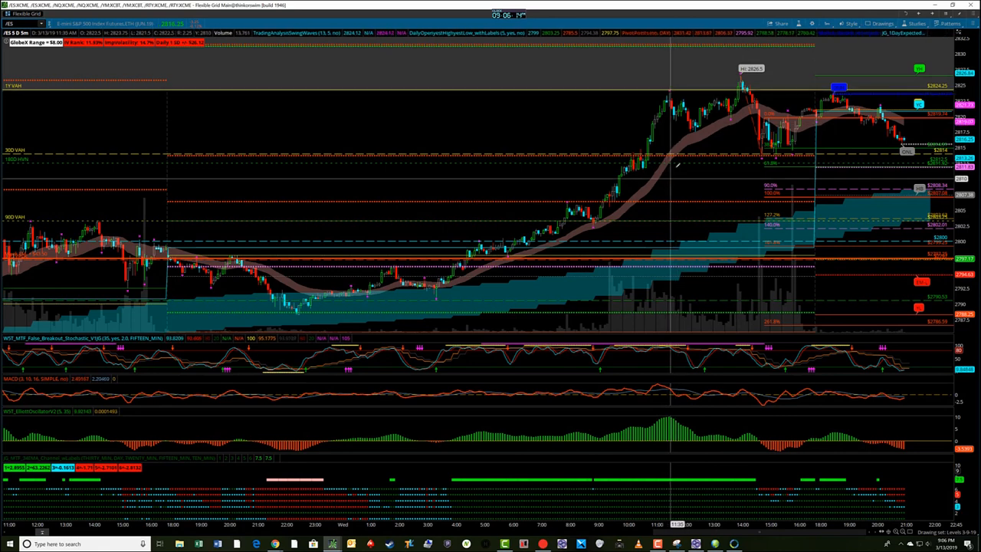